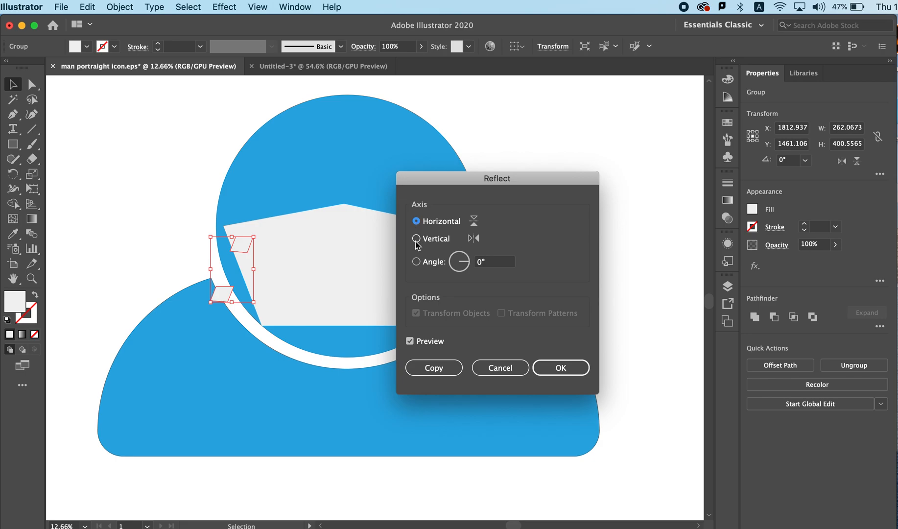
Step: Set the Reflect dialog to the Vertical axis (90°) for the collar shape's mirror copy
{"action": "left_click", "coordinate": [416, 238]}
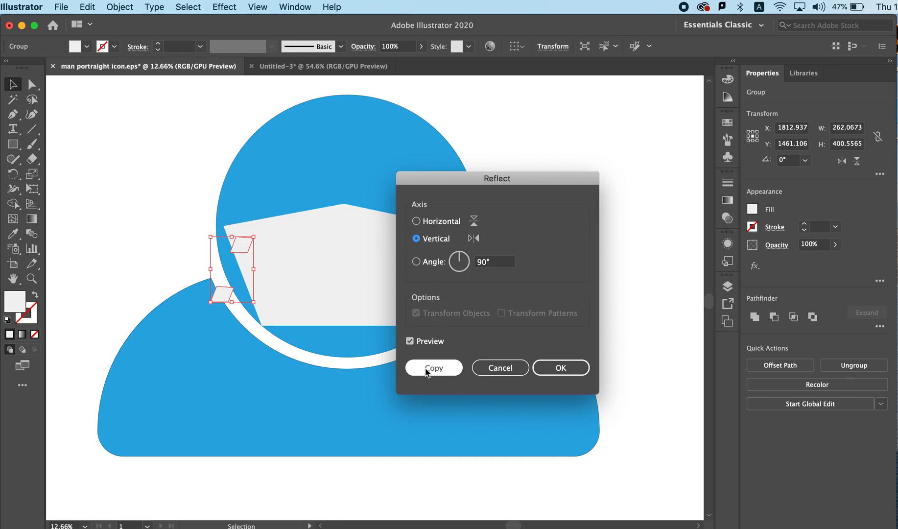